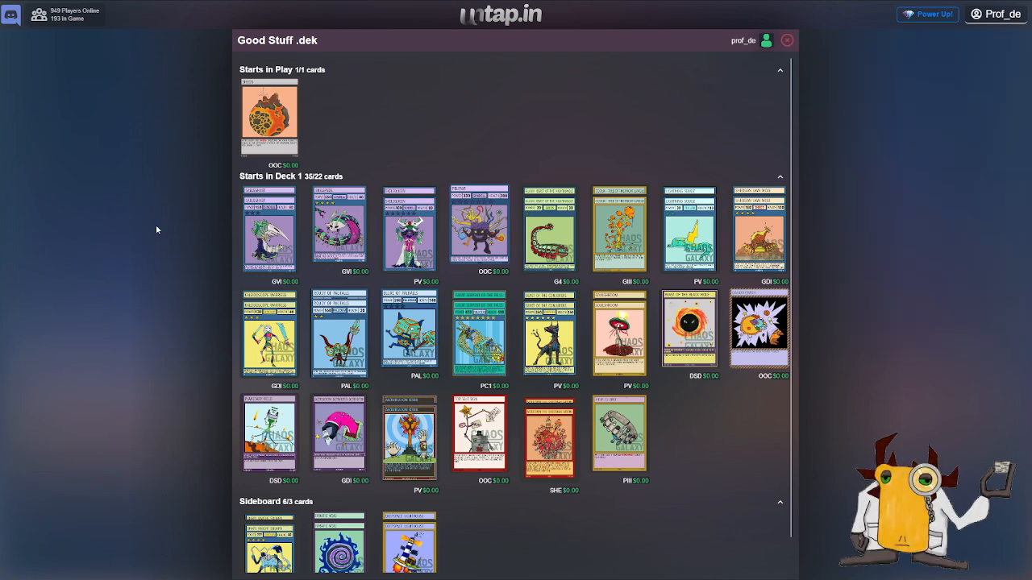
mouse_move(181, 206)
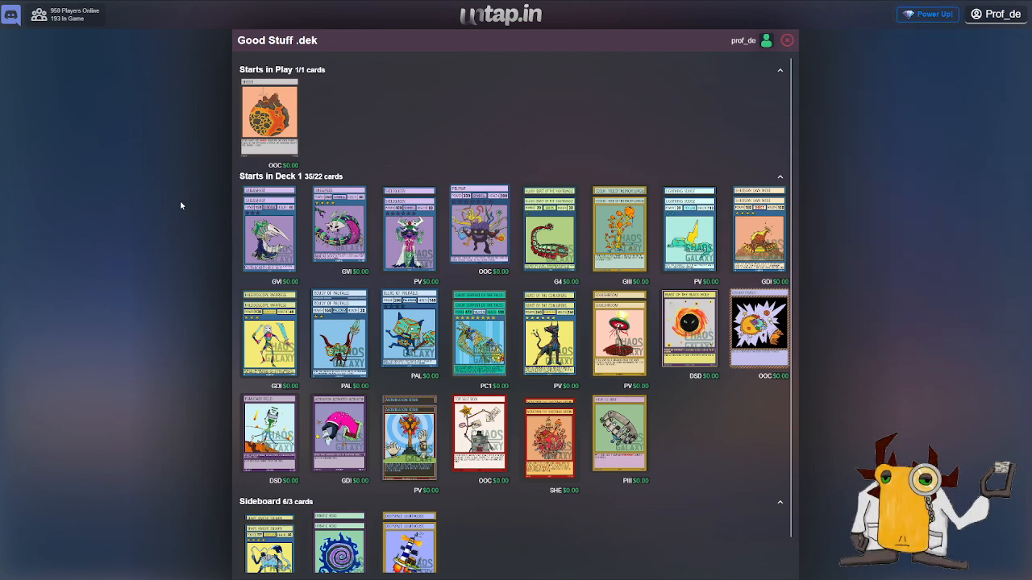
mouse_move(410, 229)
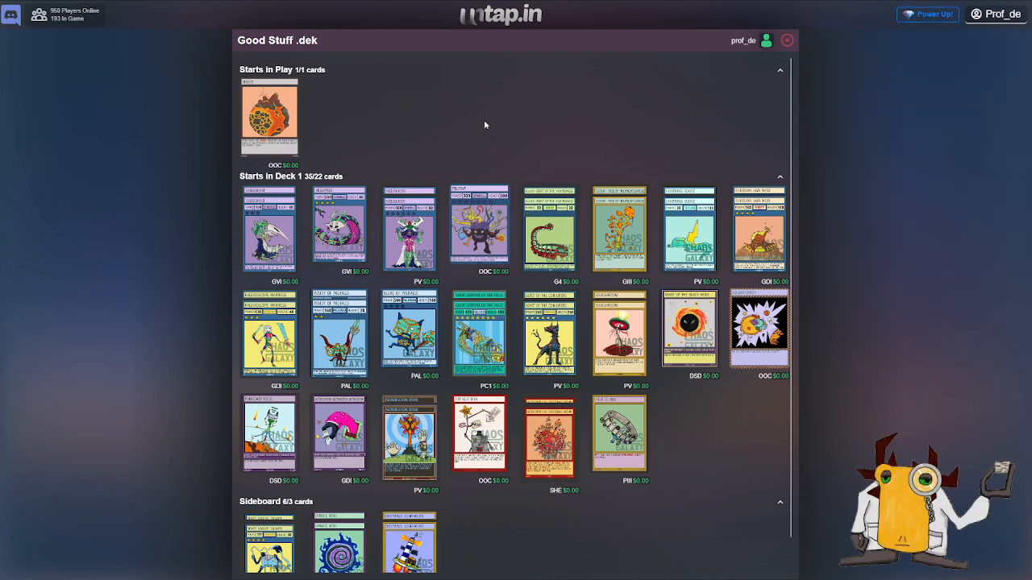
mouse_move(479, 229)
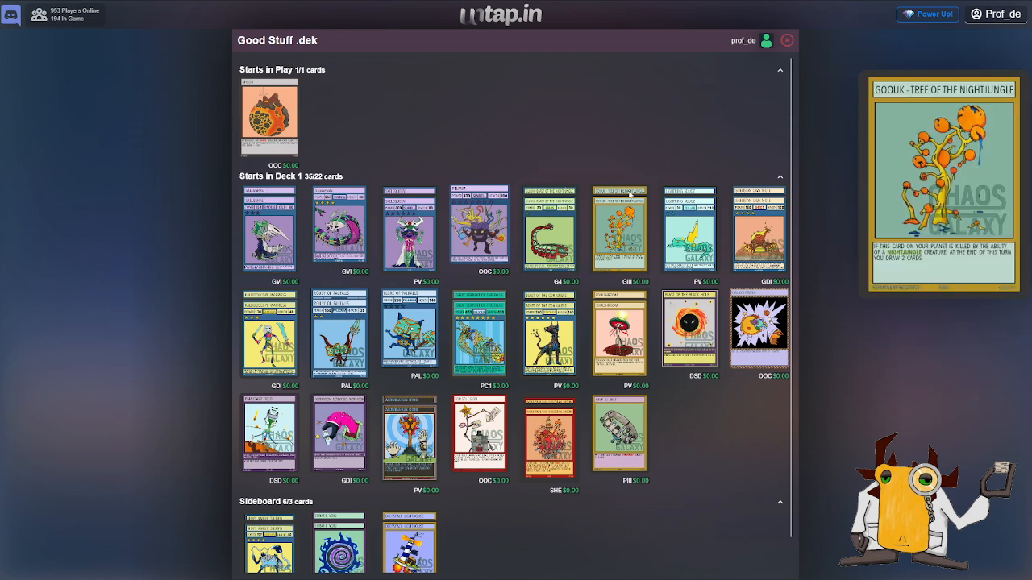
mouse_move(548, 229)
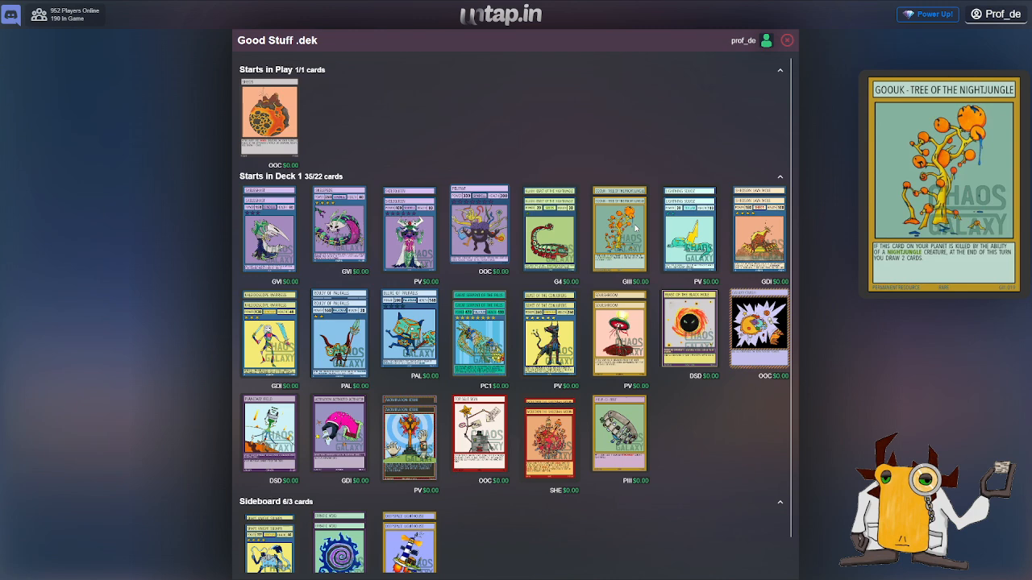
mouse_move(548, 229)
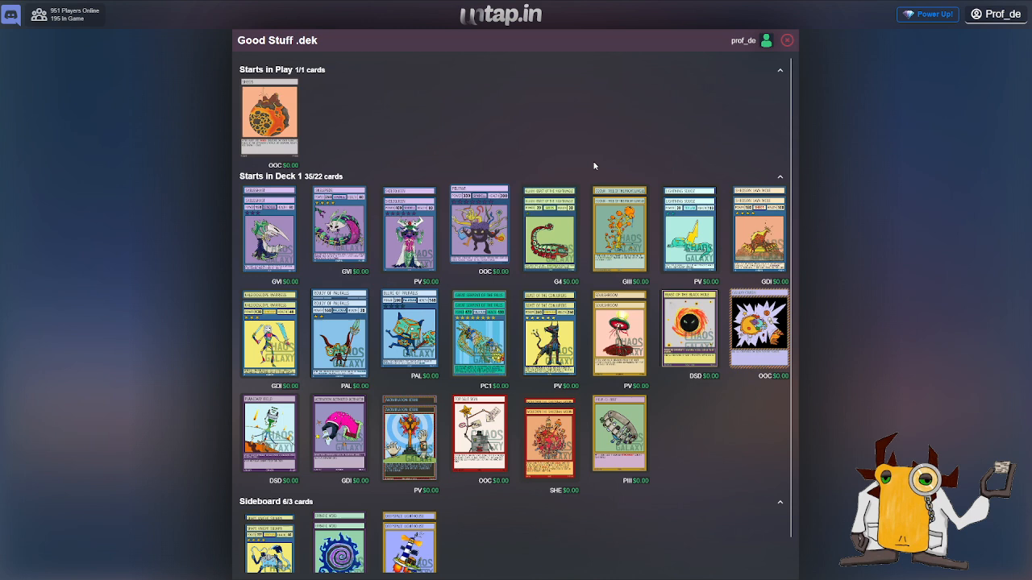
mouse_move(562, 130)
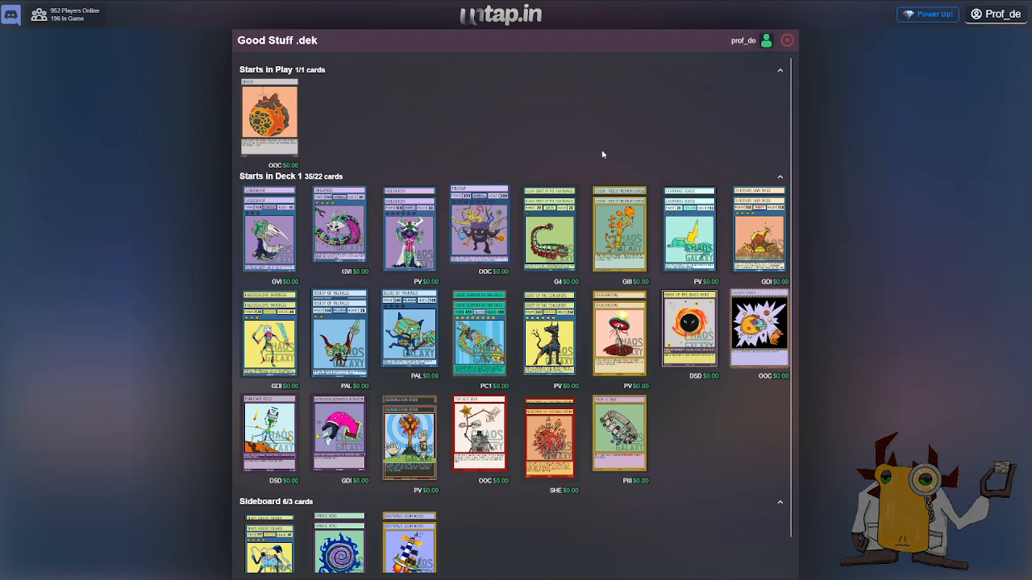
mouse_move(619, 229)
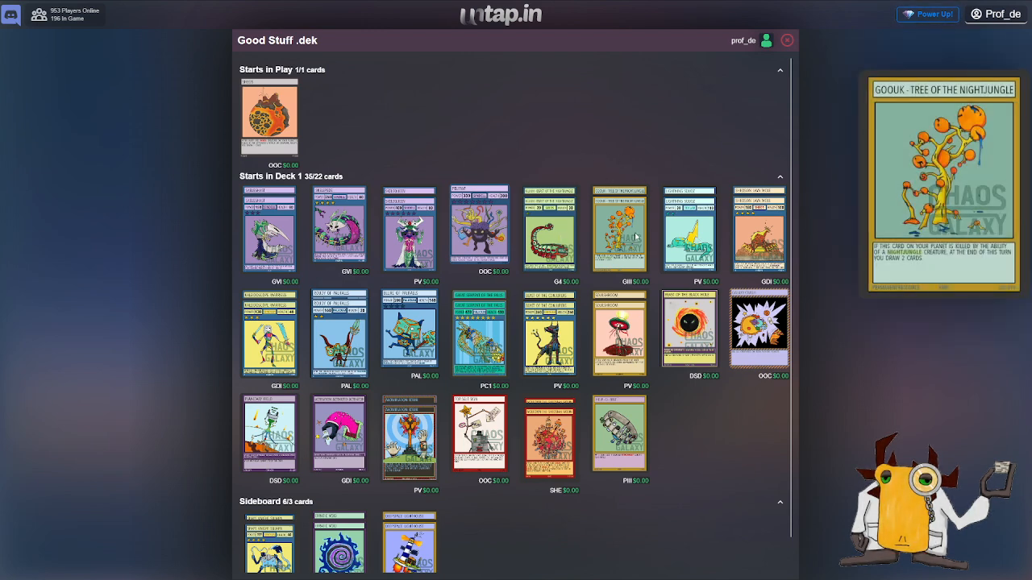
mouse_move(690, 229)
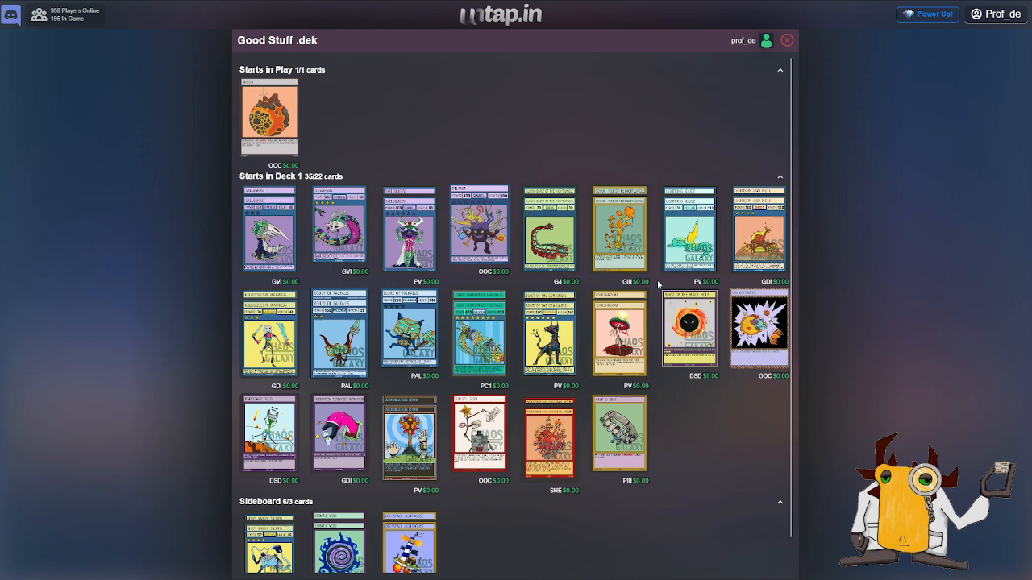
mouse_move(687, 229)
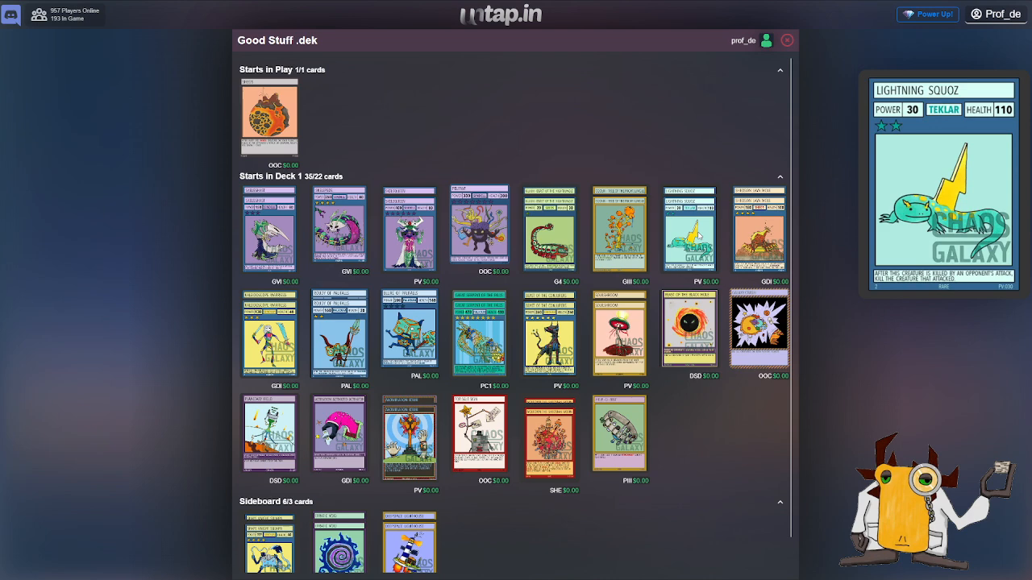
mouse_move(862, 206)
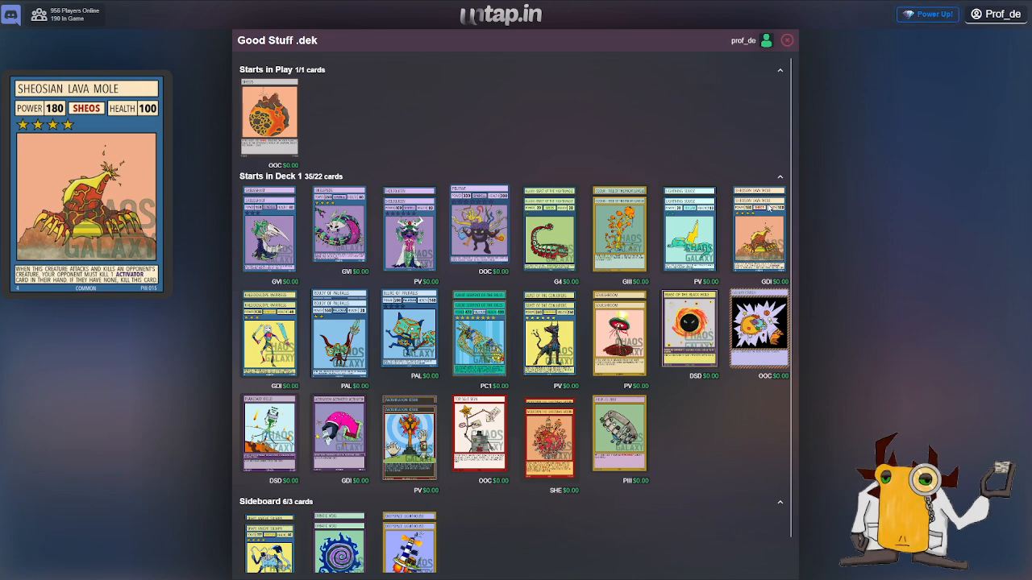
mouse_move(690, 330)
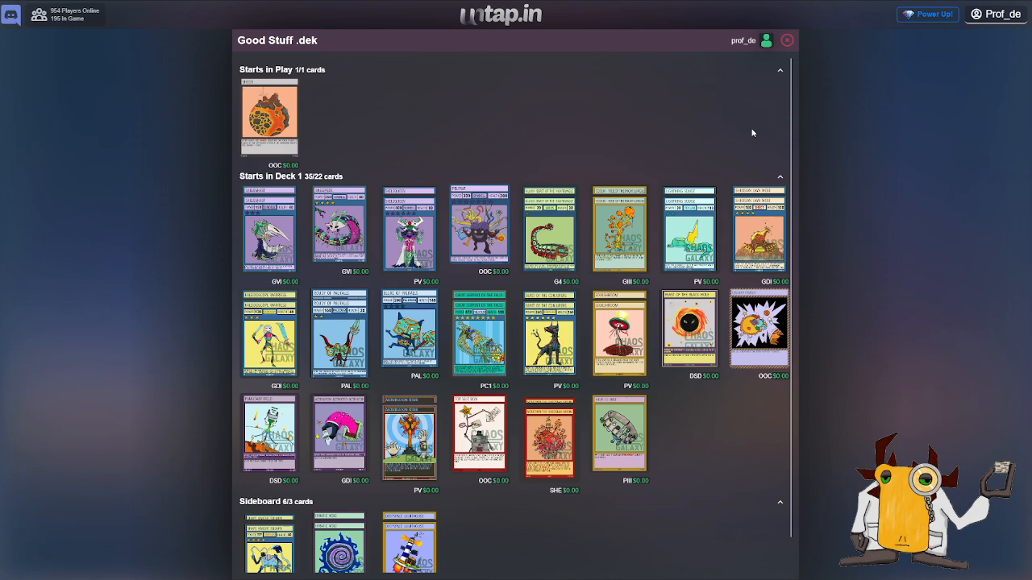
mouse_move(745, 163)
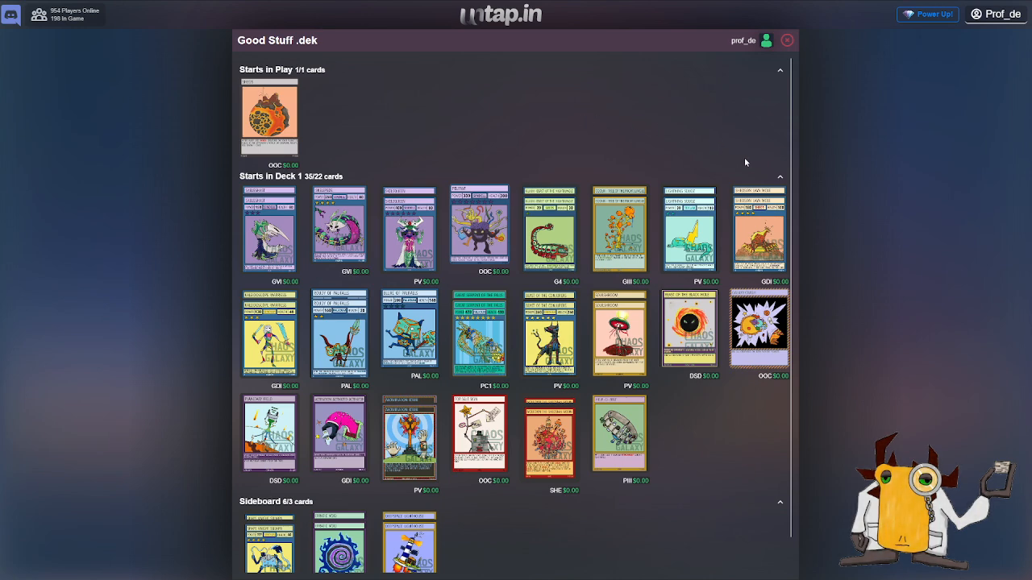
mouse_move(758, 213)
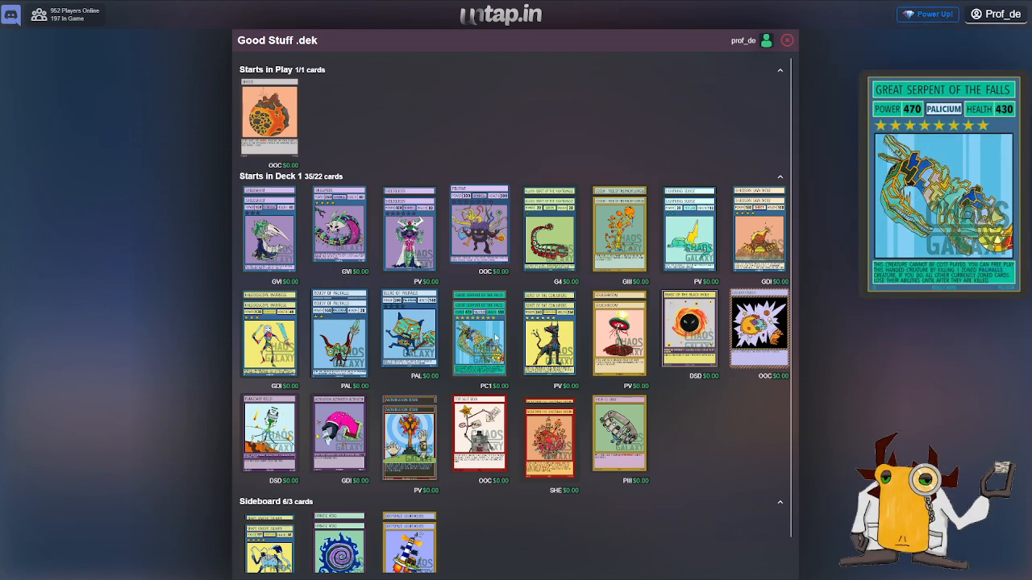
mouse_move(339, 331)
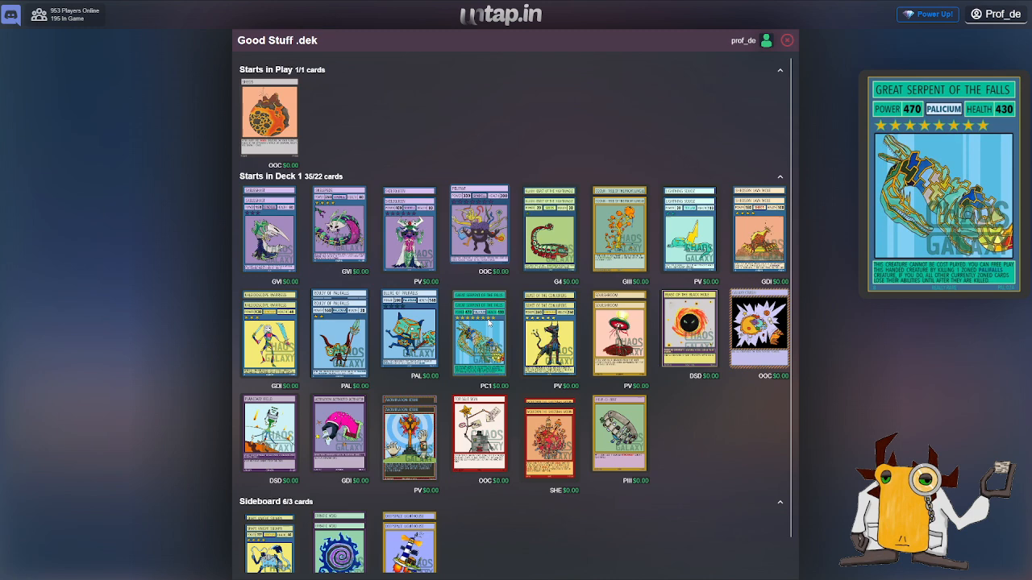
mouse_move(487, 322)
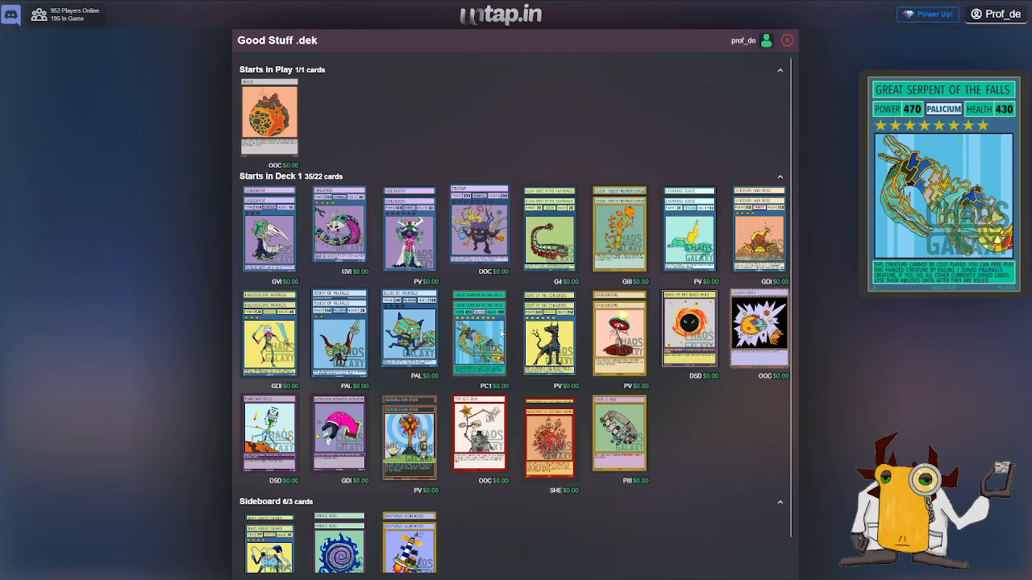
mouse_move(507, 345)
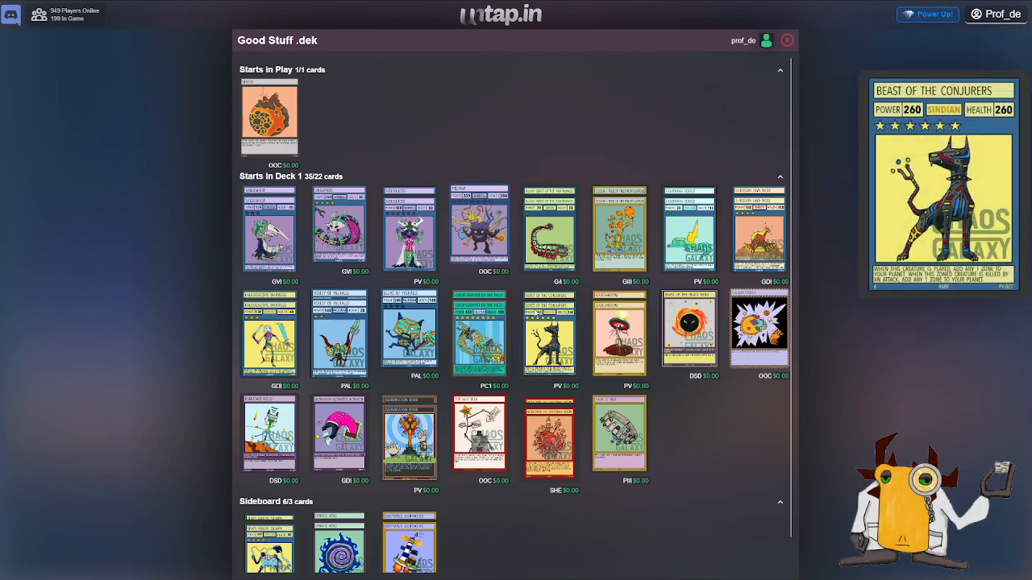
mouse_move(547, 330)
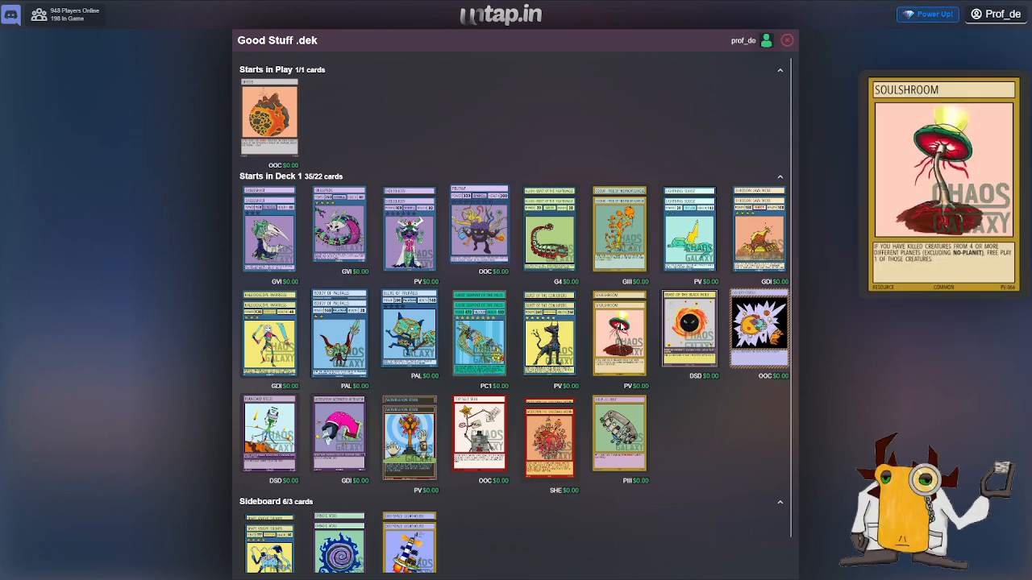
mouse_move(830, 497)
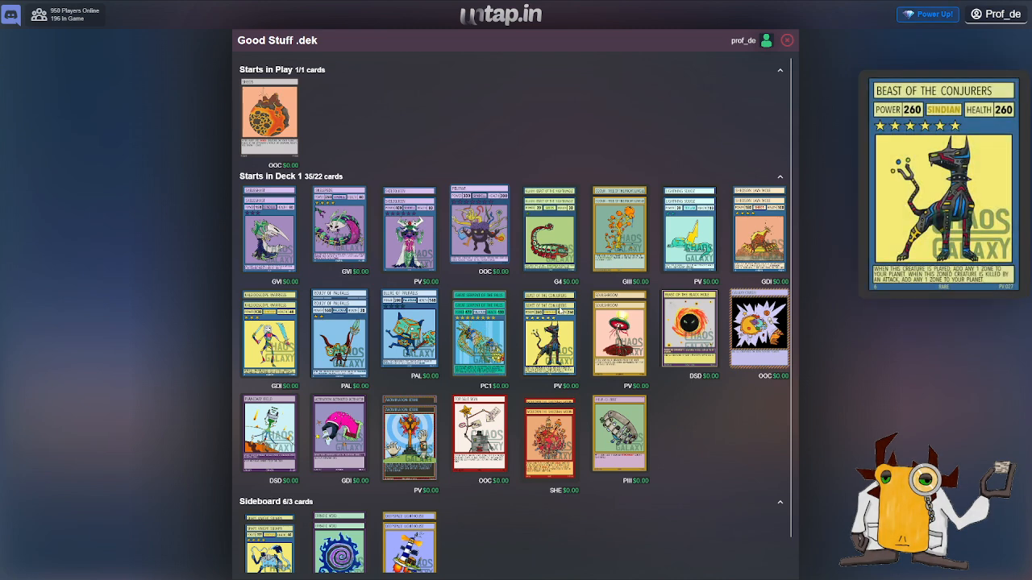
mouse_move(619, 334)
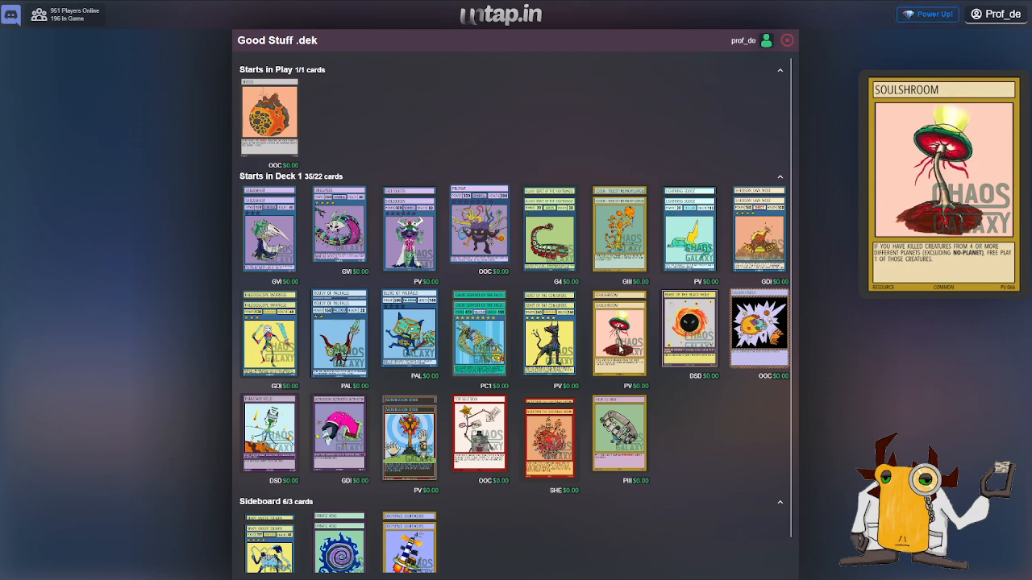
mouse_move(740, 420)
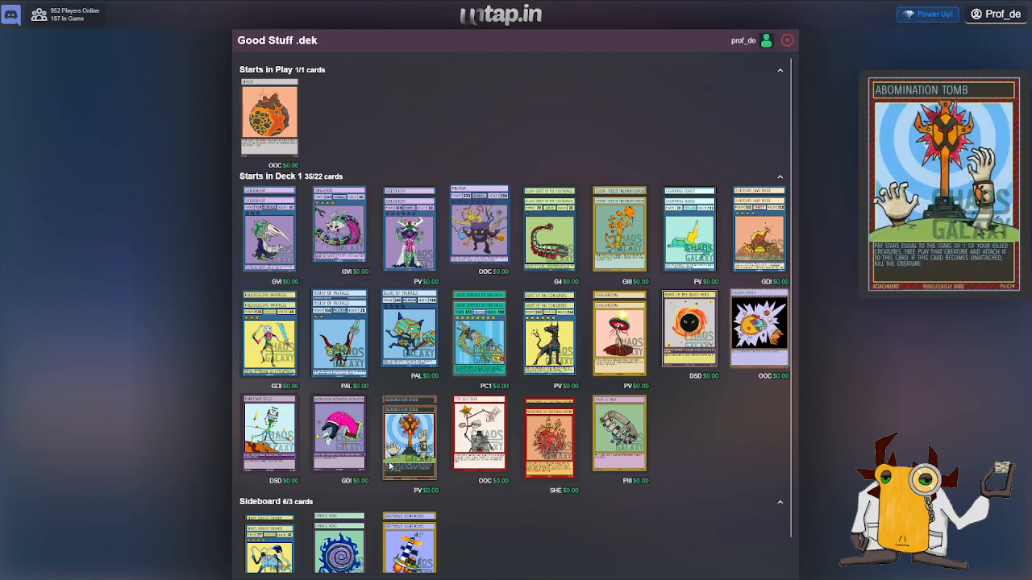
mouse_move(156, 319)
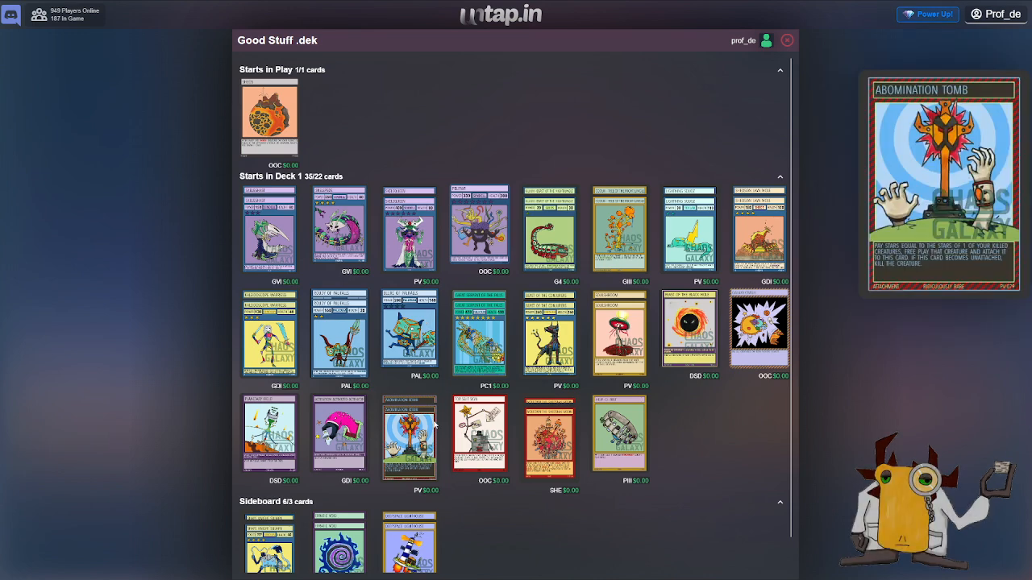
mouse_move(493, 524)
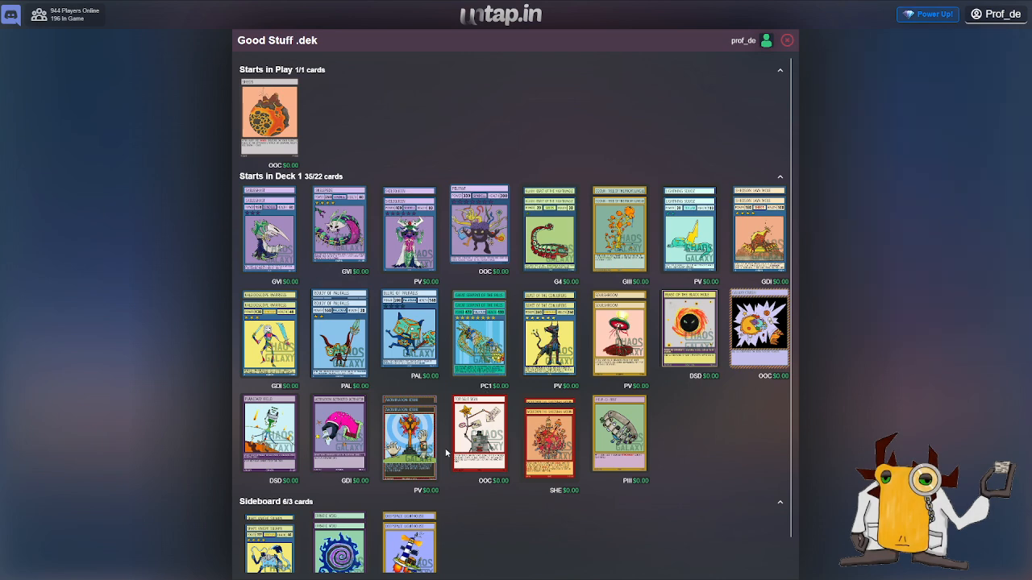
mouse_move(481, 435)
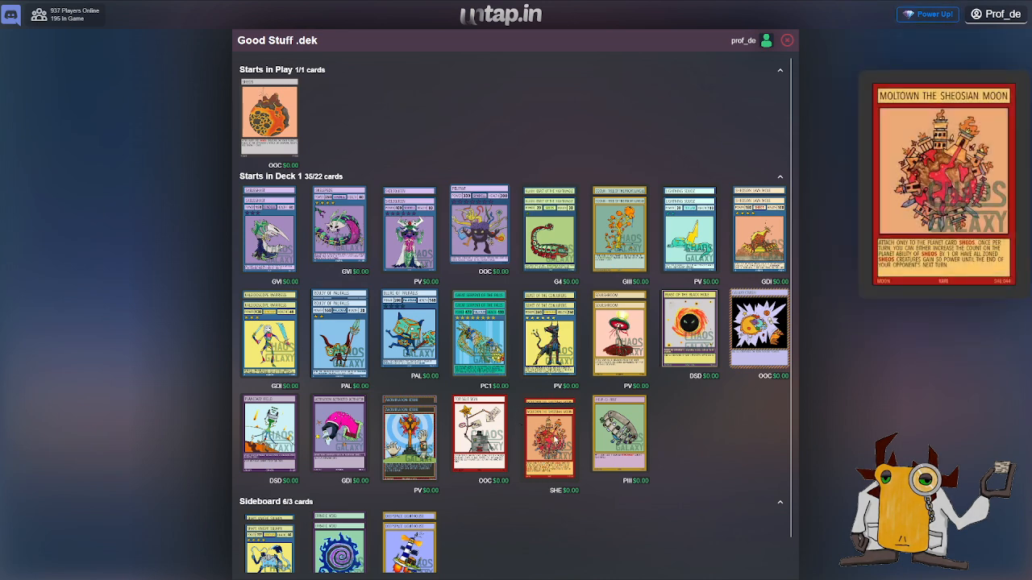
mouse_move(713, 429)
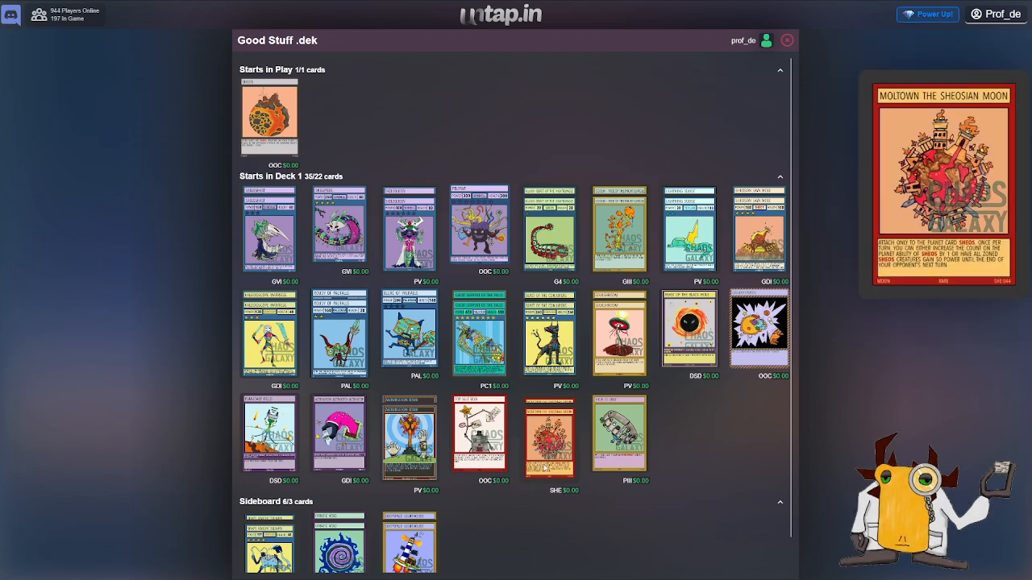
mouse_move(461, 535)
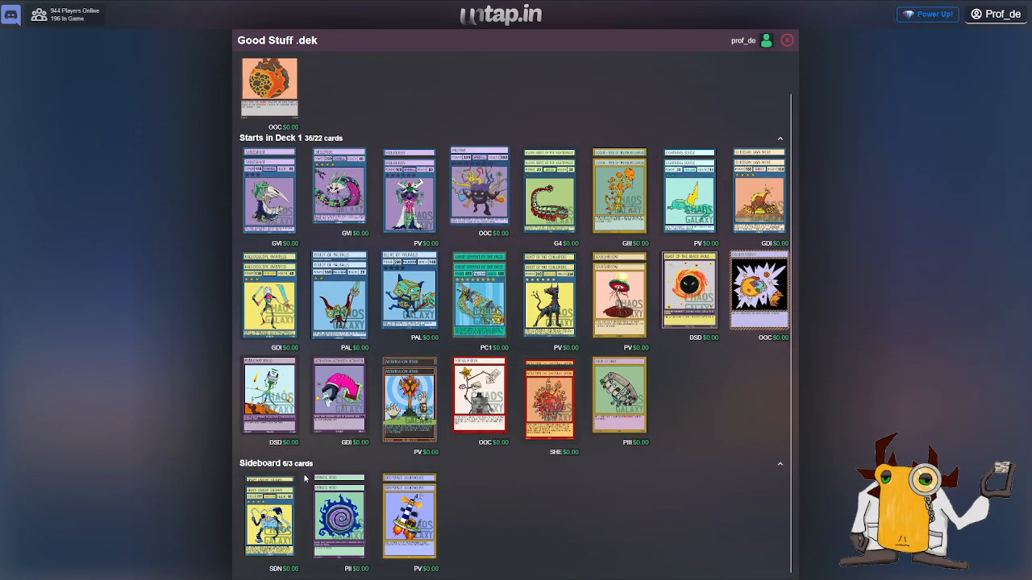
mouse_move(409, 514)
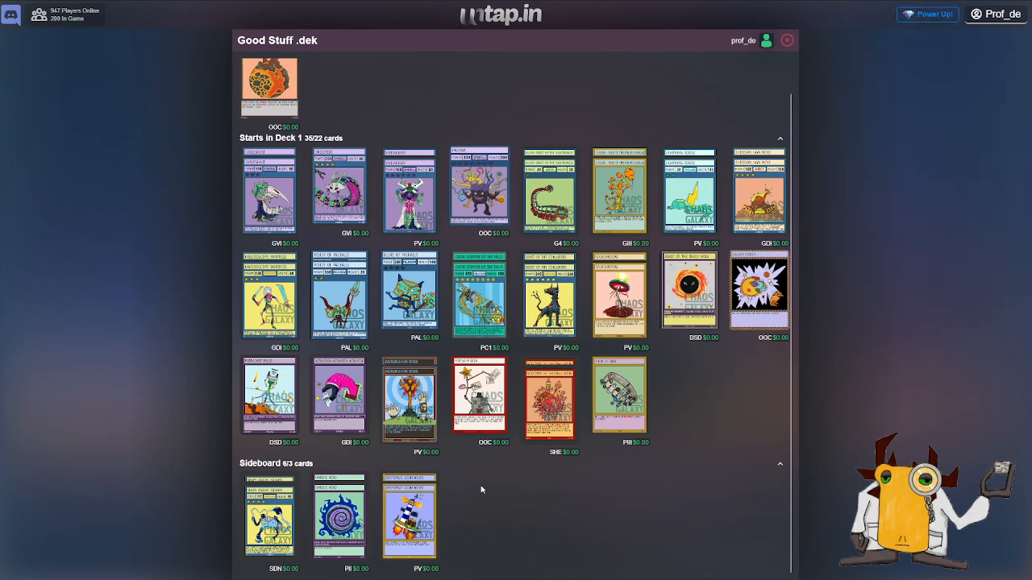
mouse_move(545, 480)
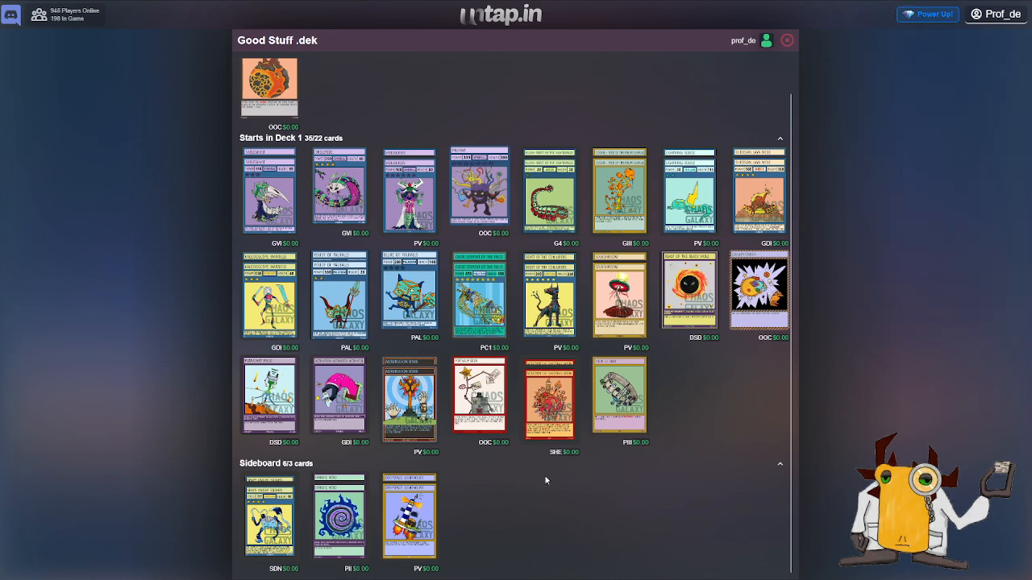
mouse_move(550, 395)
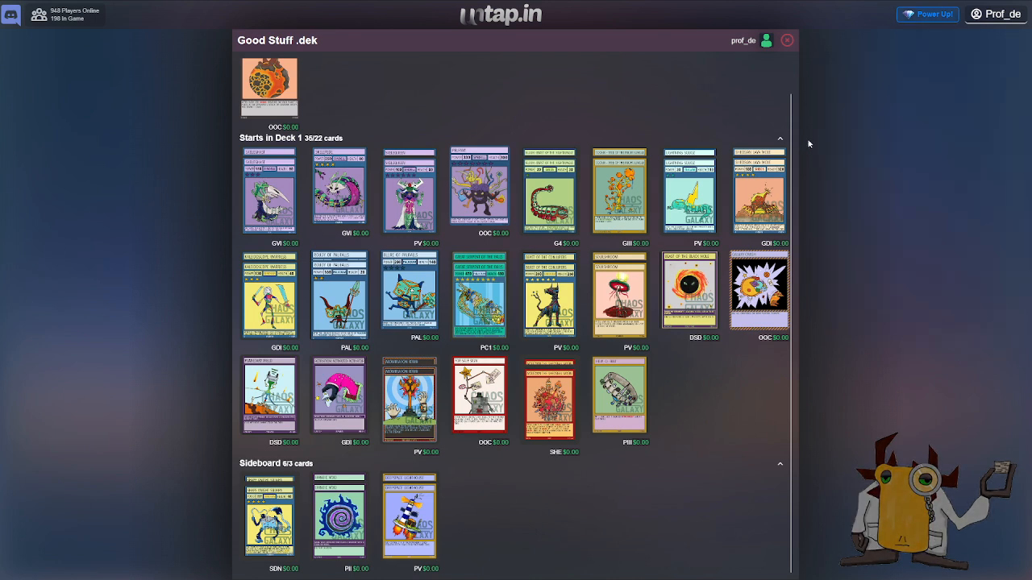
mouse_move(772, 484)
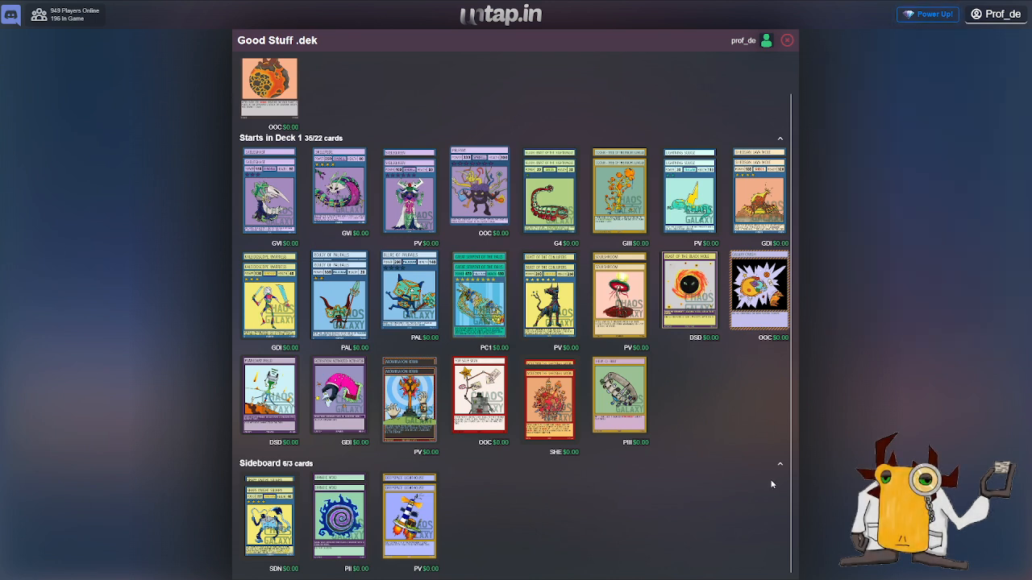
mouse_move(737, 412)
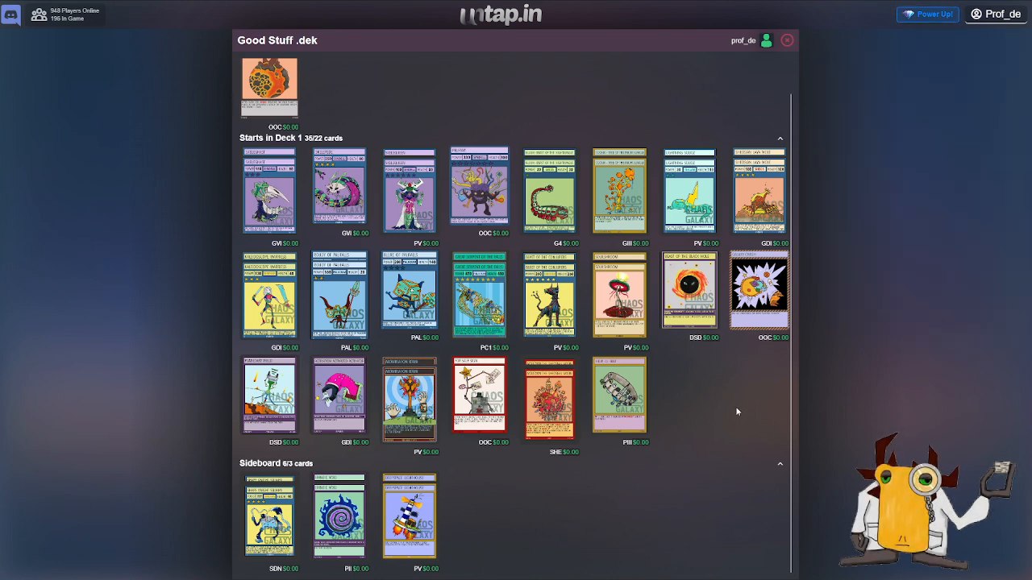
mouse_move(733, 414)
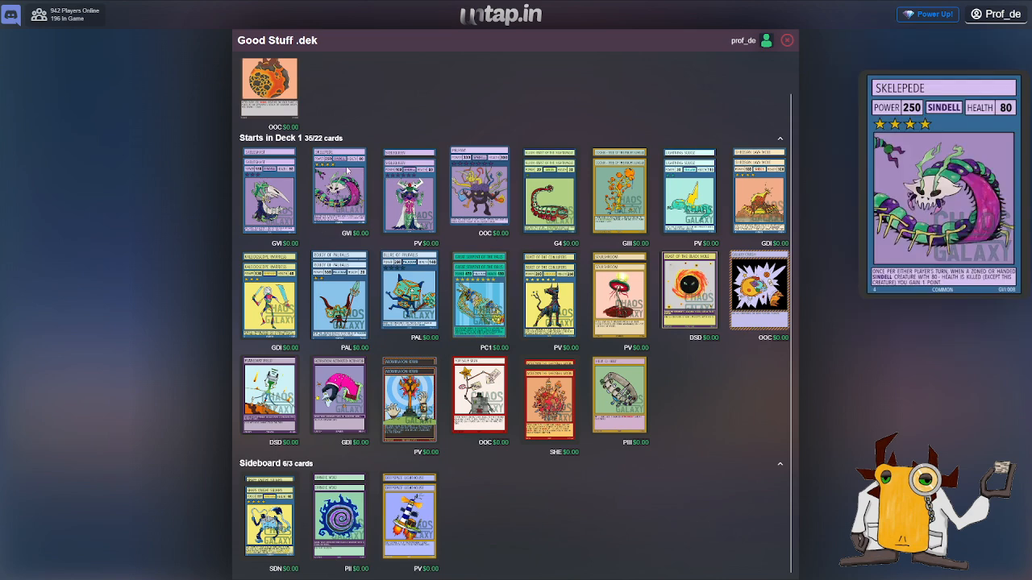
mouse_move(666, 380)
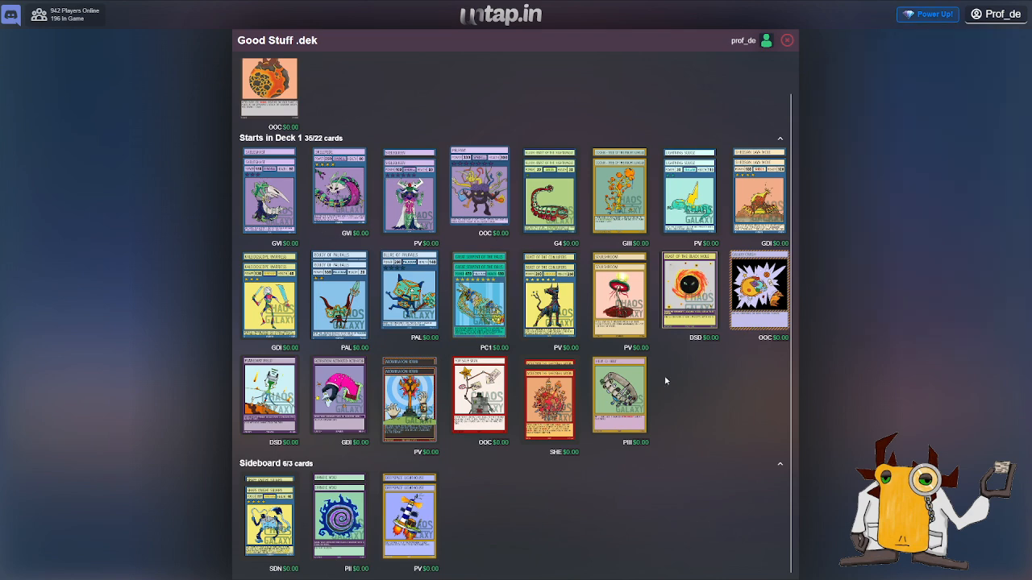
mouse_move(713, 423)
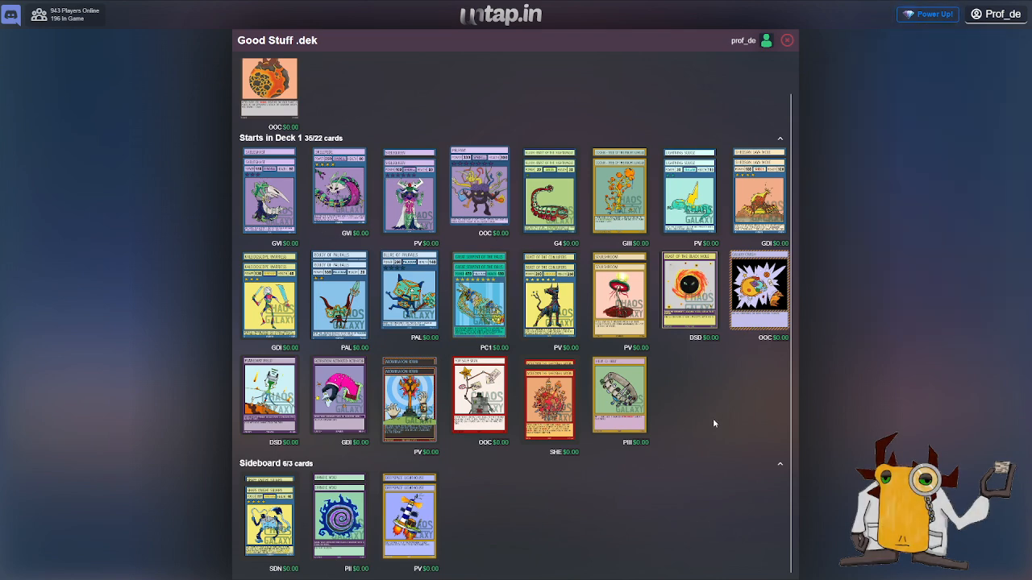
mouse_move(740, 413)
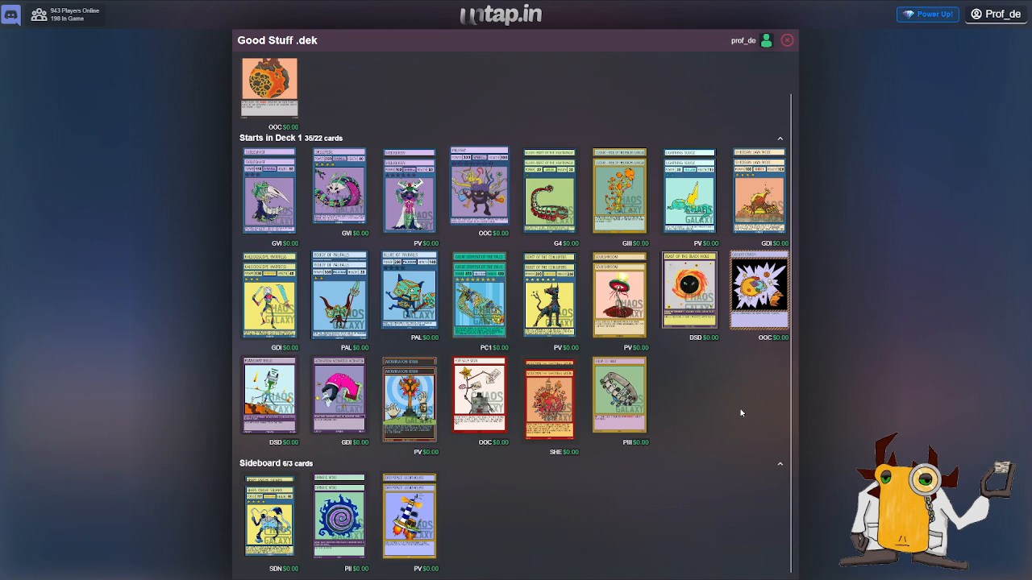